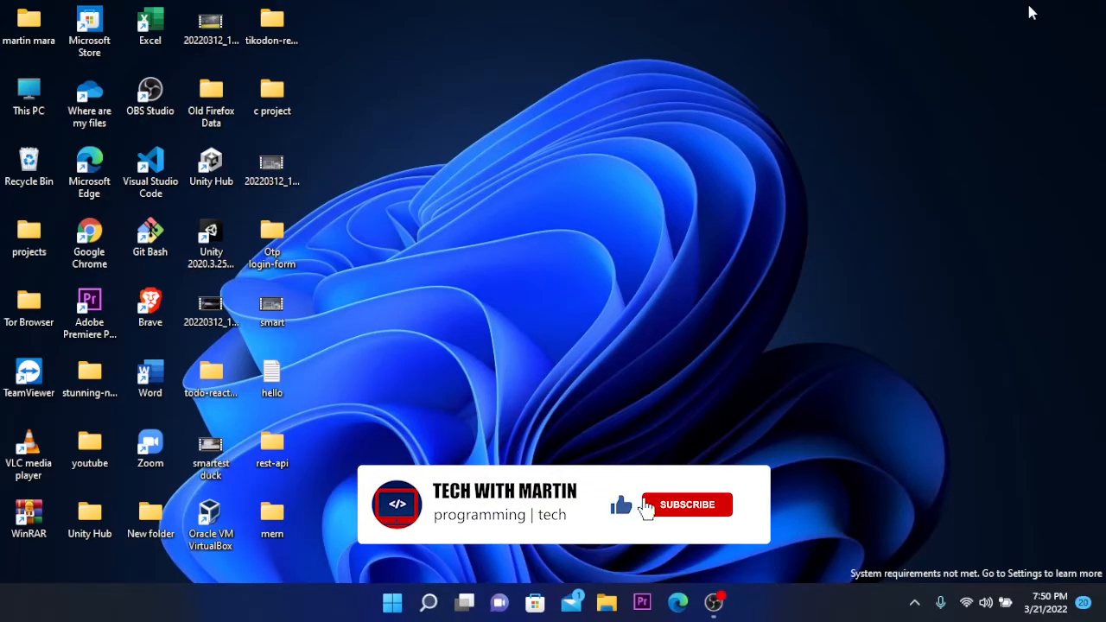
Bring up the Run dialog from the Windows desktop
{"action": "left_click", "coordinate": [686, 505]}
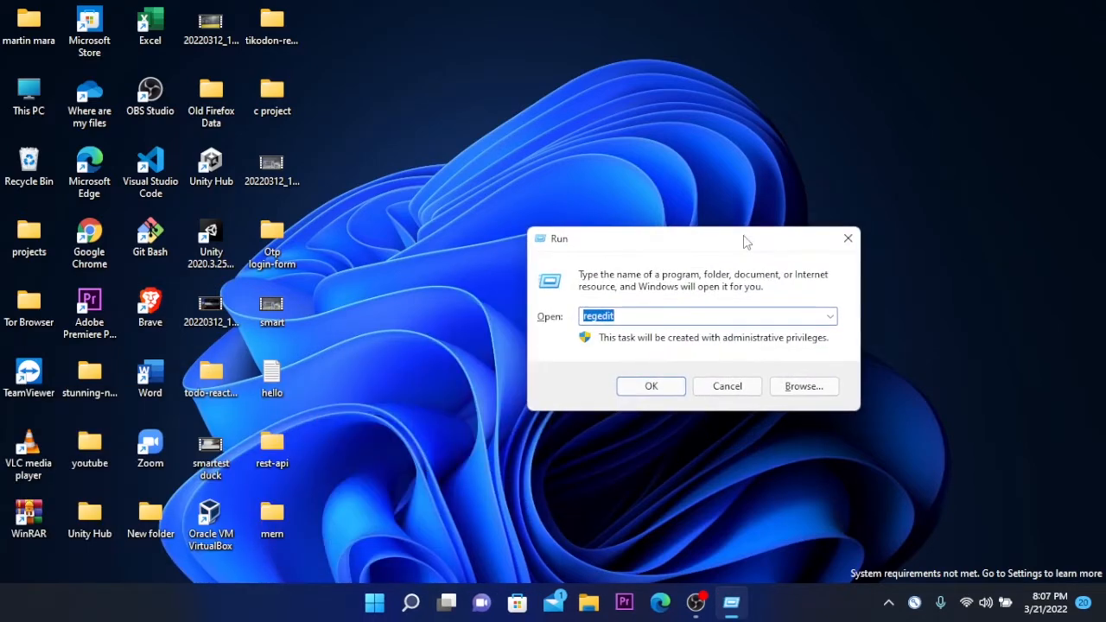
Launch Registry Editor from the Run dialog with the regedit command
{"action": "type", "text": "r"}
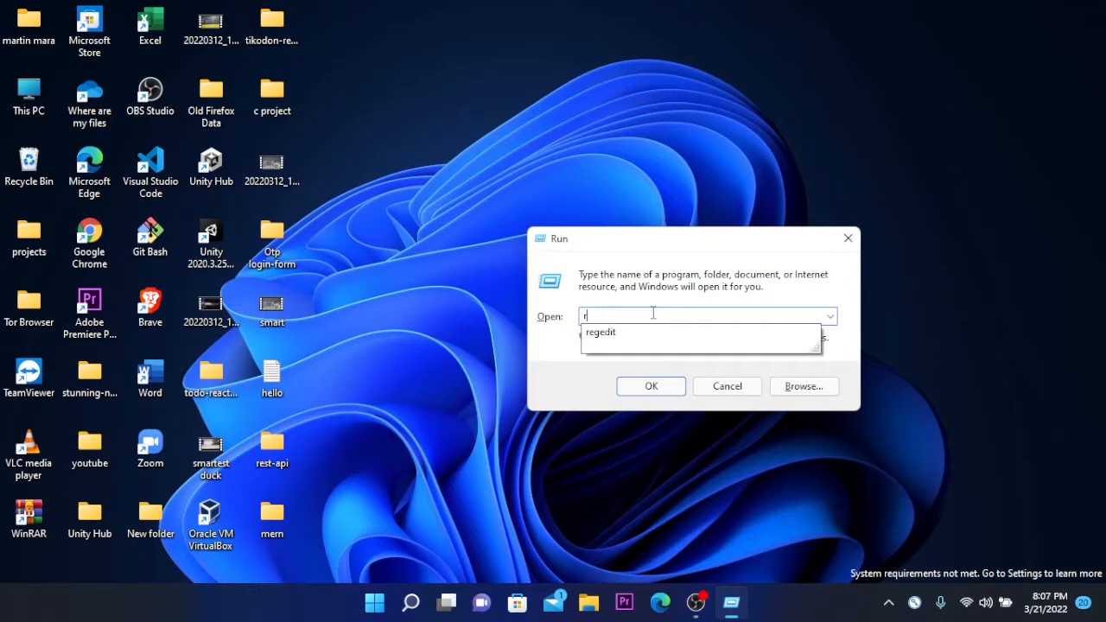
{"action": "type", "text": "egedit"}
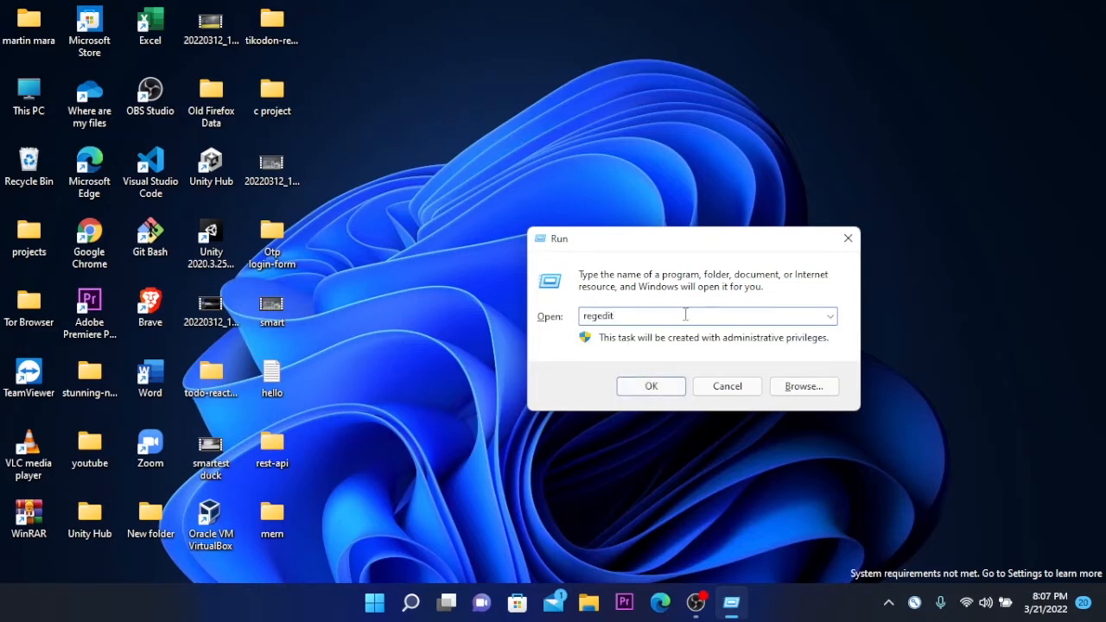
{"action": "left_click", "coordinate": [649, 387]}
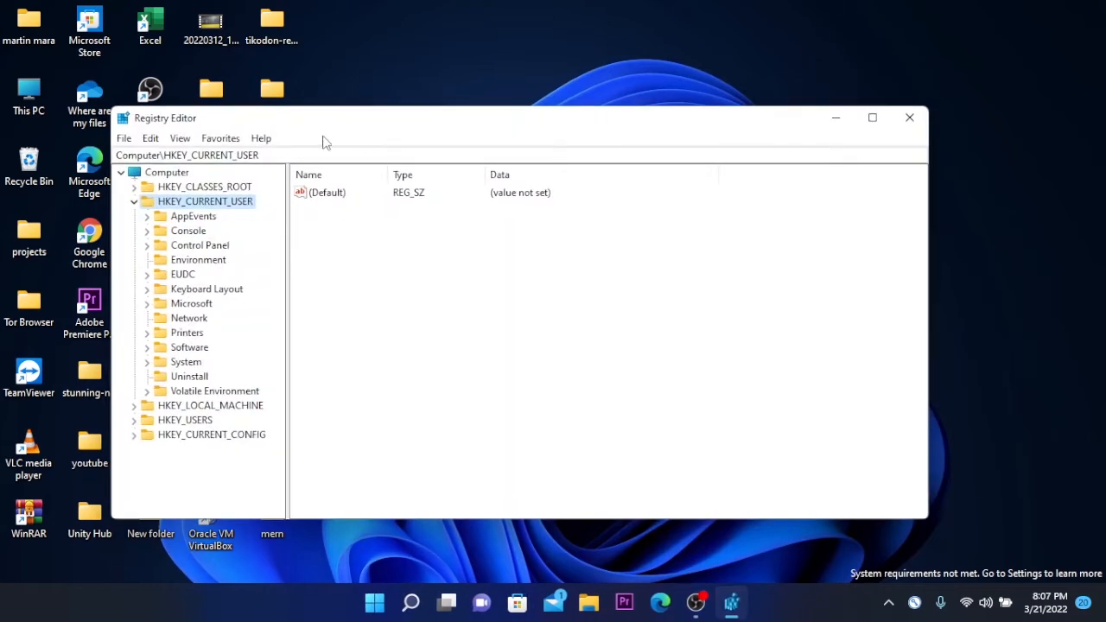
{"action": "left_click", "coordinate": [909, 117]}
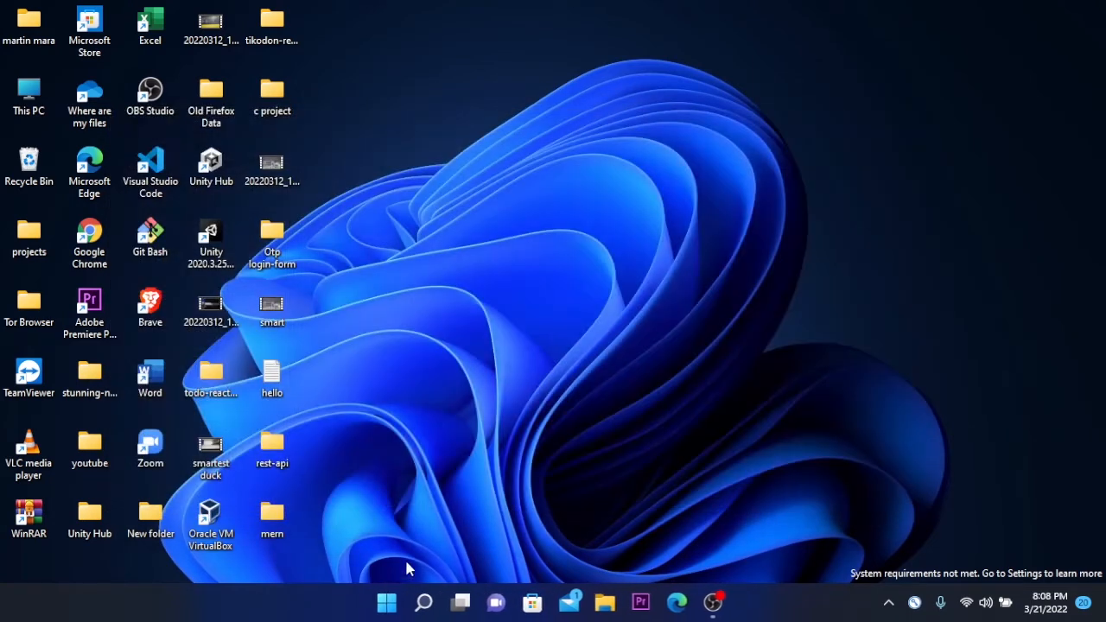
{"action": "left_click", "coordinate": [387, 602]}
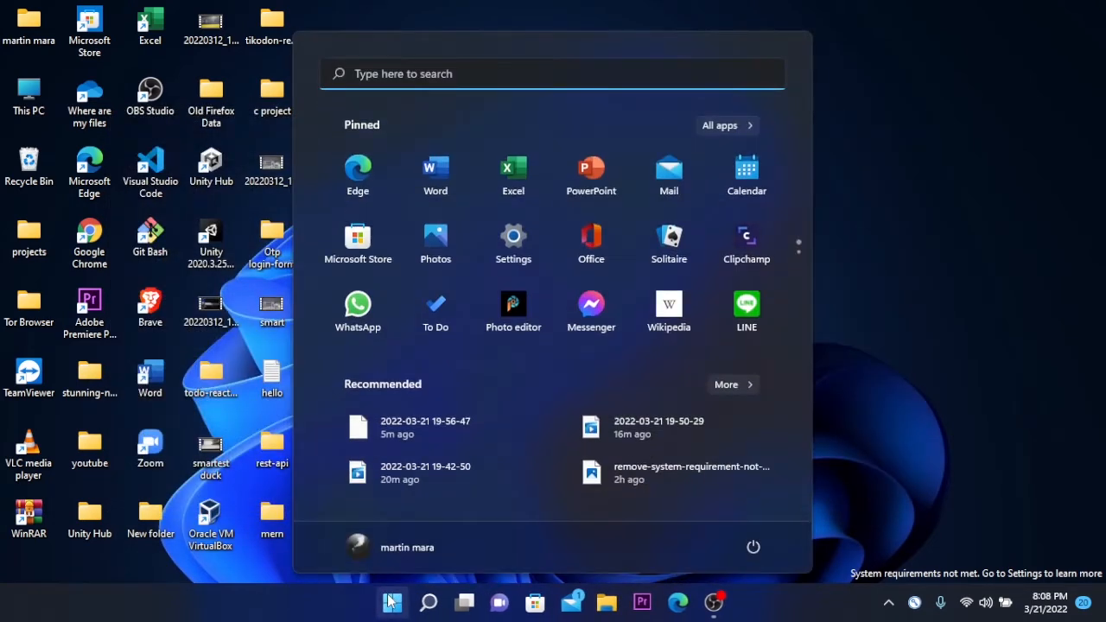
{"action": "type", "text": "regiu"}
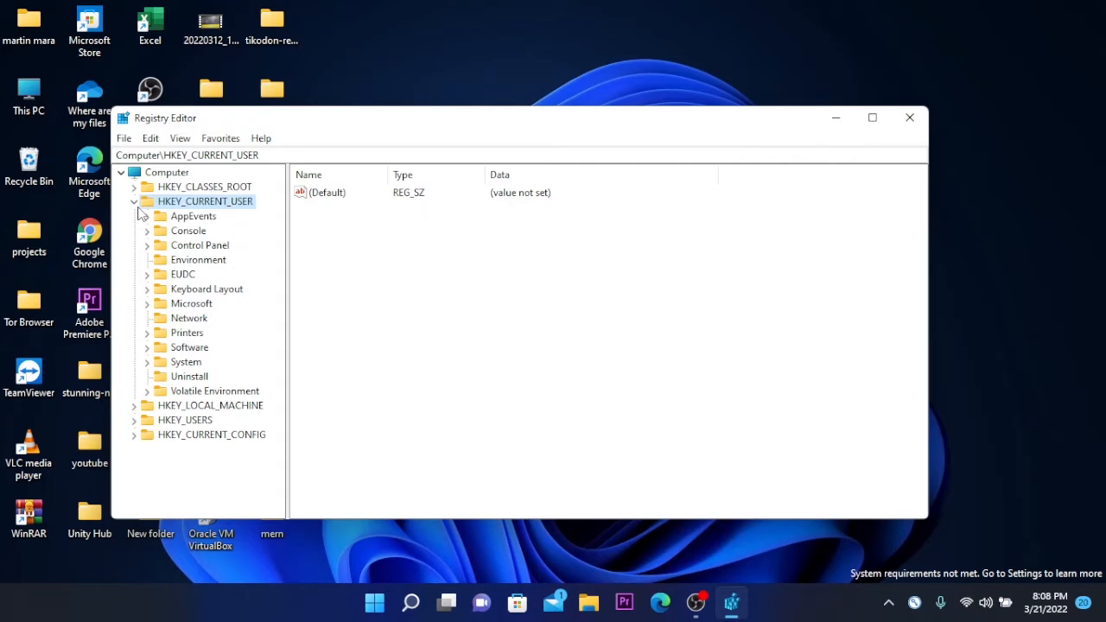
Navigate to HKEY_CURRENT_USER > Control Panel > UnsupportedHardwareNotificationCache
{"action": "left_click", "coordinate": [134, 200]}
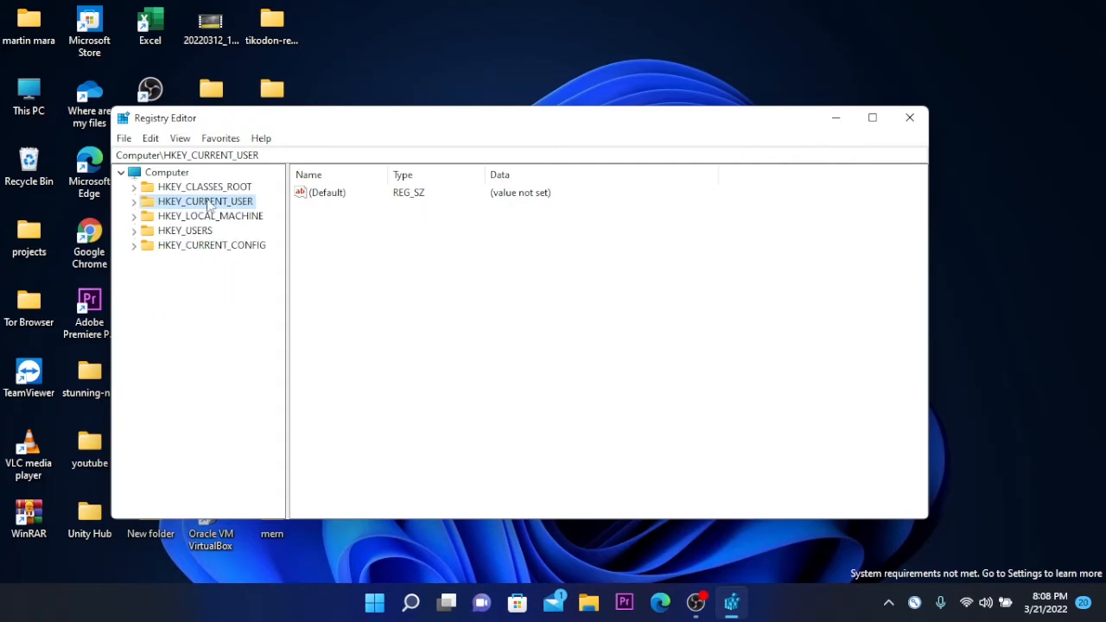
{"action": "mouse_move", "coordinate": [130, 207]}
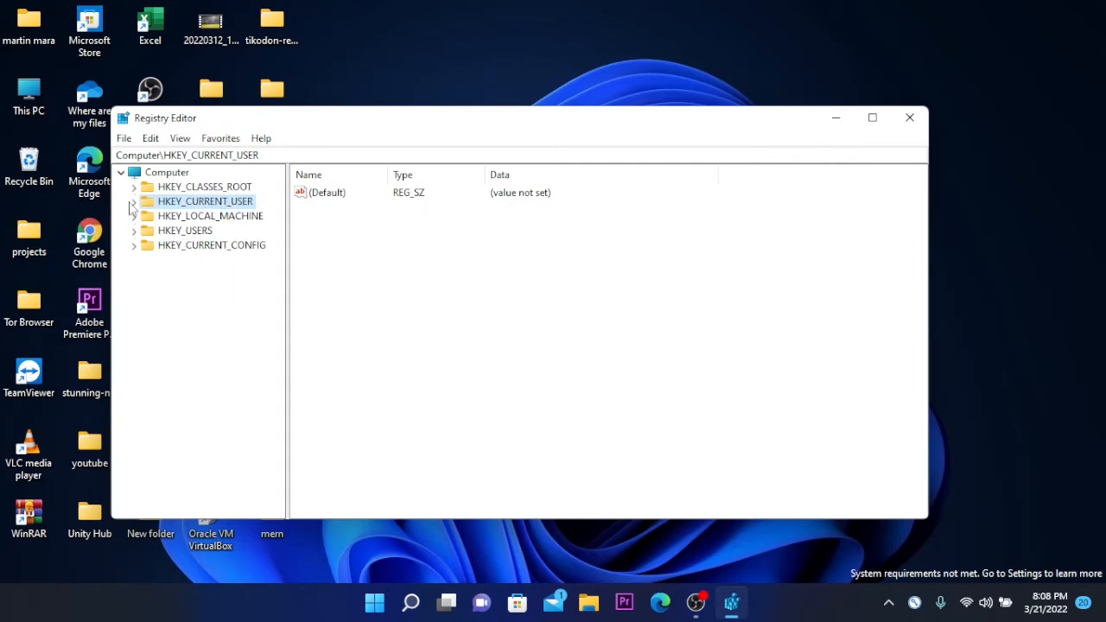
{"action": "left_click", "coordinate": [135, 200]}
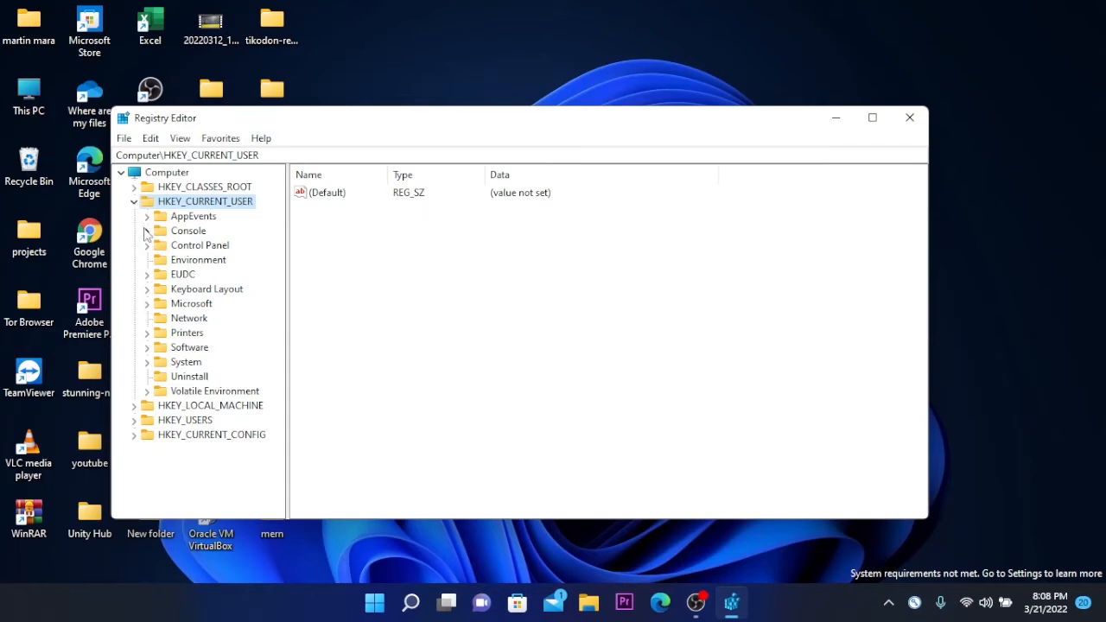
{"action": "left_click", "coordinate": [148, 245]}
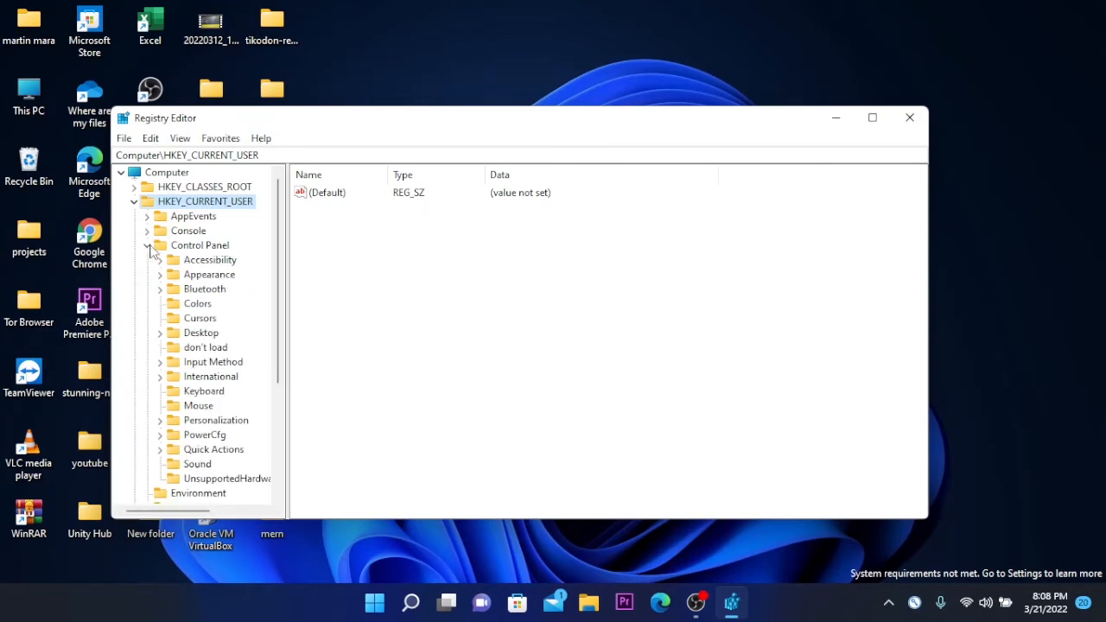
{"action": "scroll", "scroll_direction": "down", "scroll_amount": 3}
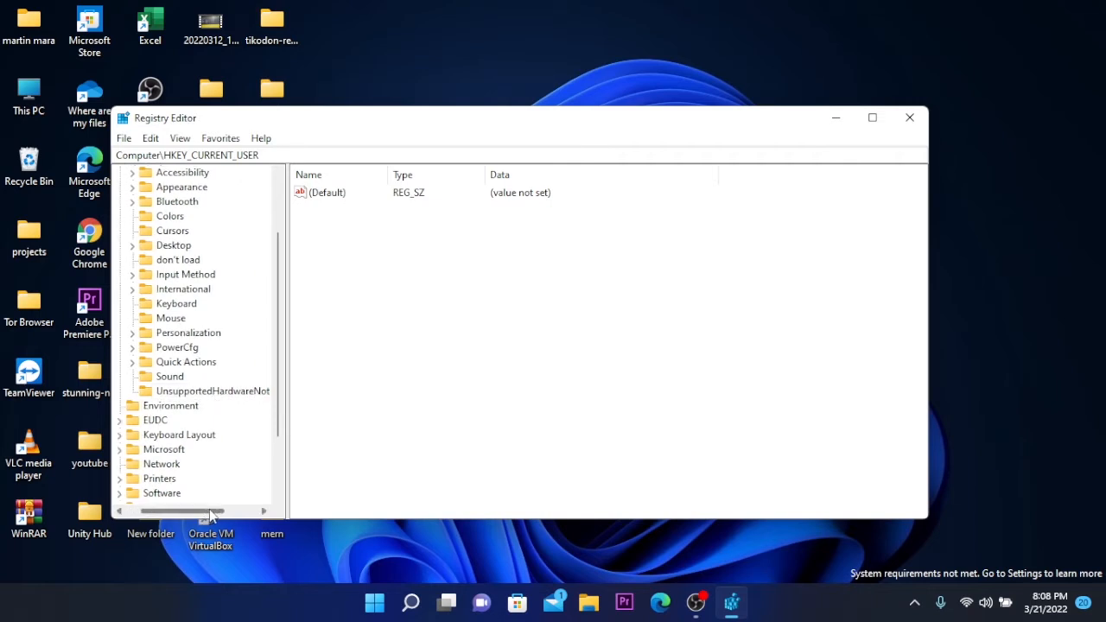
{"action": "left_click_drag", "start_coordinate": [211, 511], "coordinate": [259, 512]}
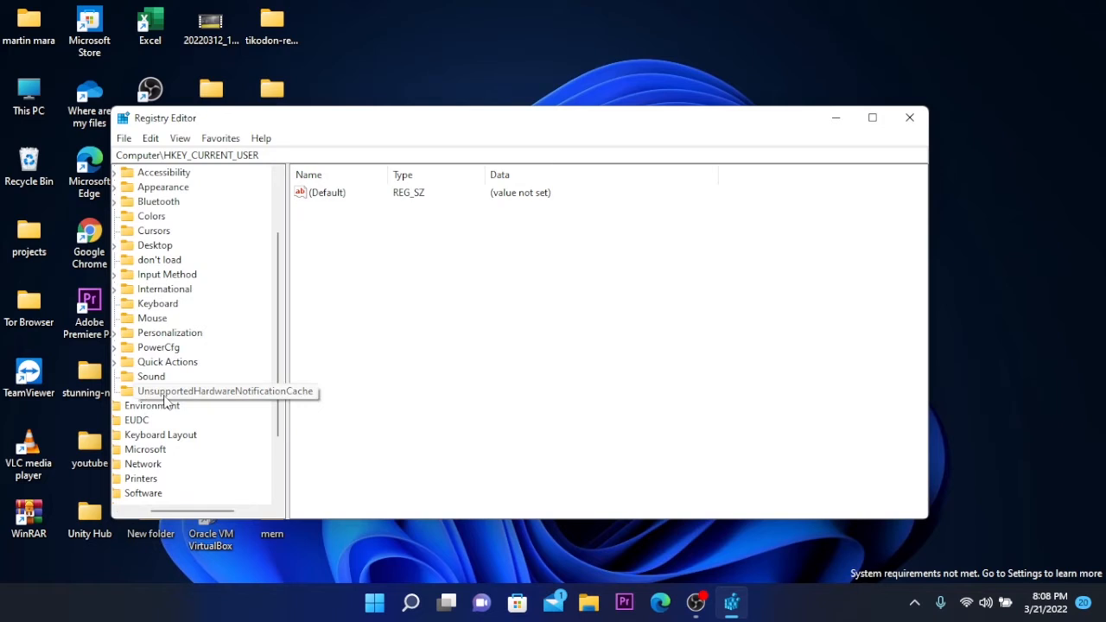
{"action": "left_click", "coordinate": [227, 391]}
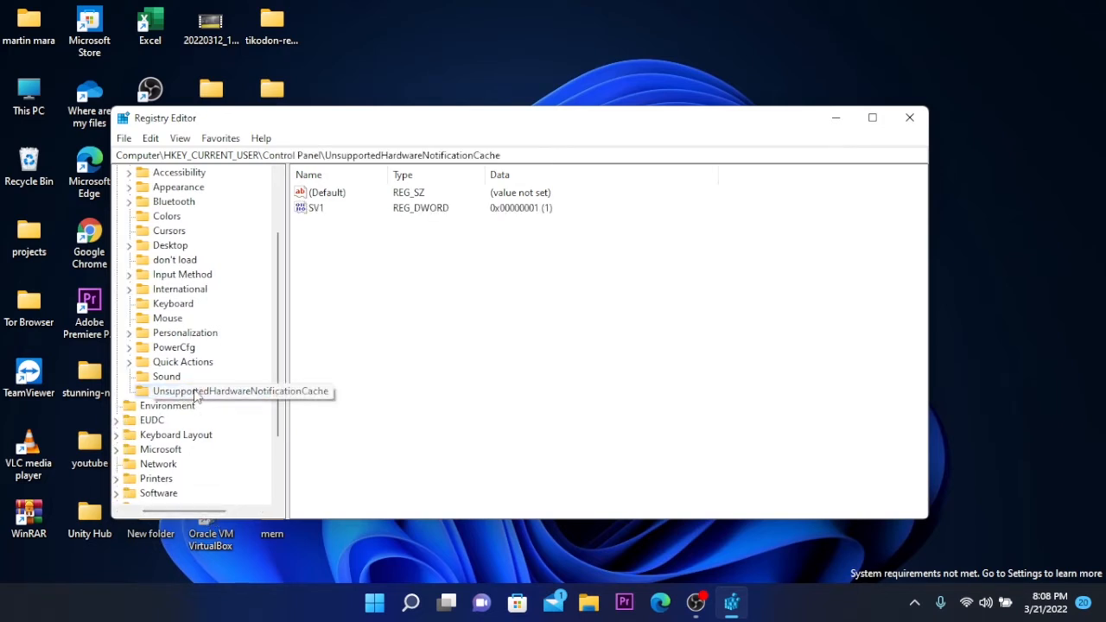
{"action": "left_click", "coordinate": [228, 390]}
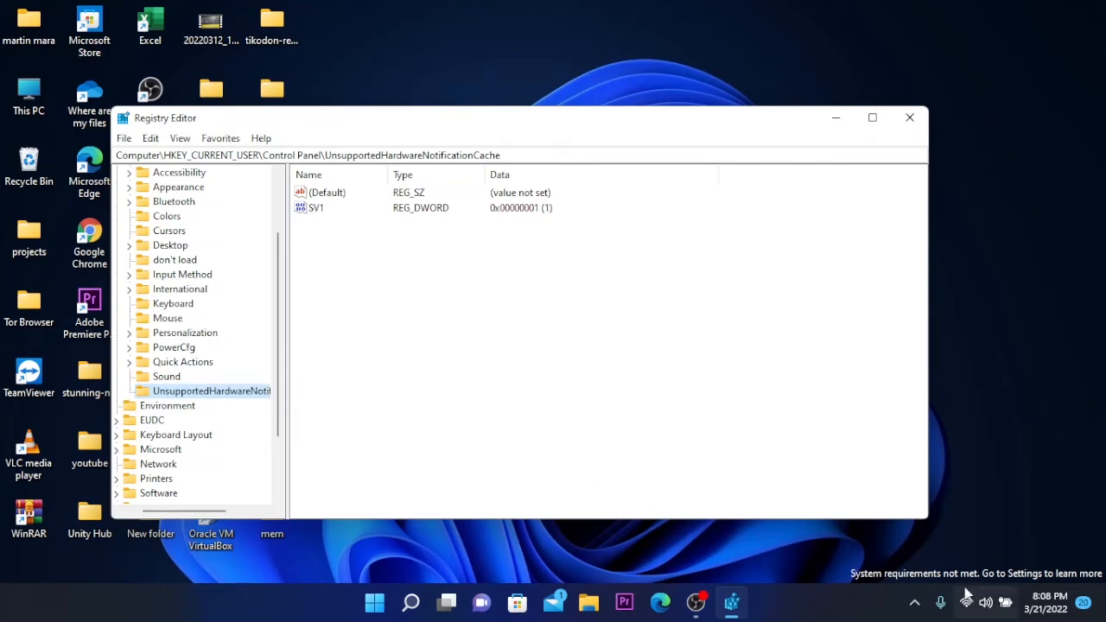
{"action": "mouse_move", "coordinate": [584, 414]}
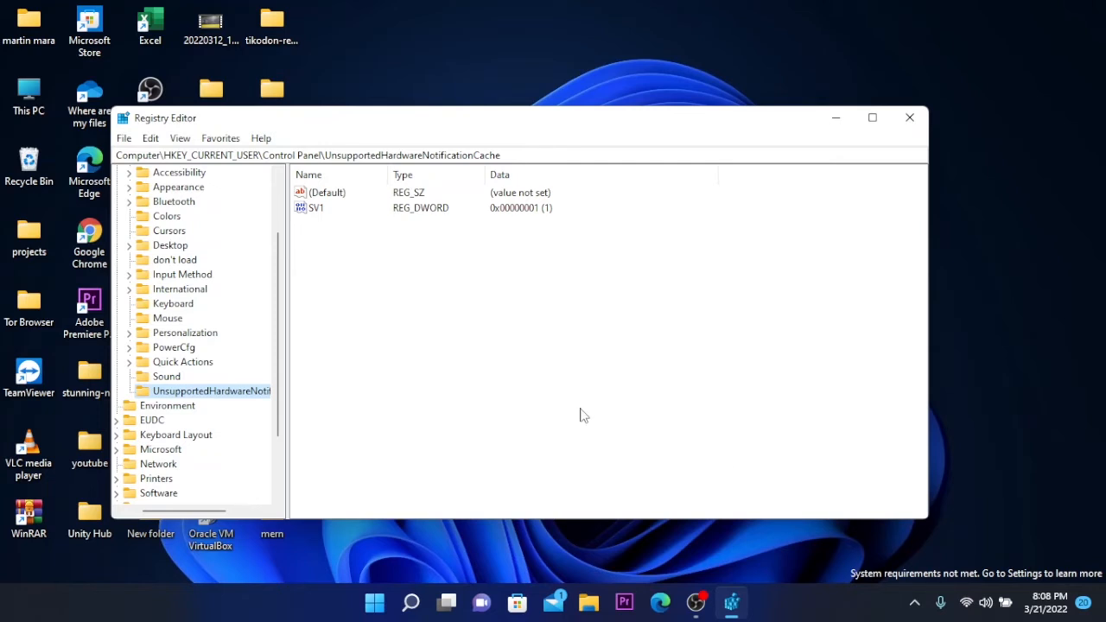
{"action": "mouse_move", "coordinate": [302, 208]}
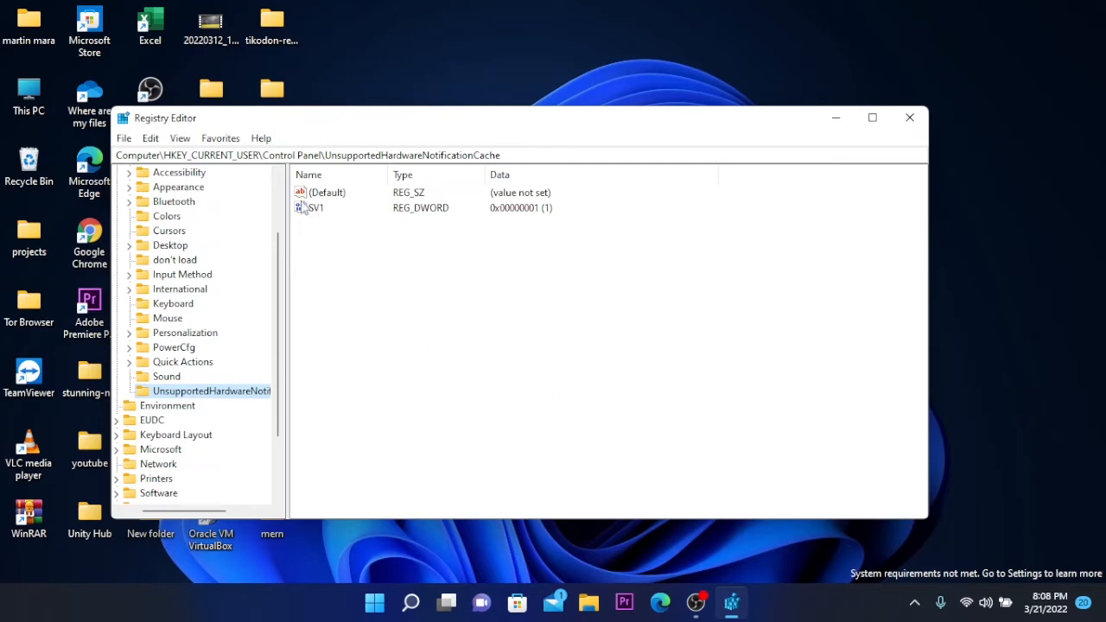
Bring up the SV1 DWORD value for editing, currently reading 1
{"action": "double_click", "coordinate": [316, 207]}
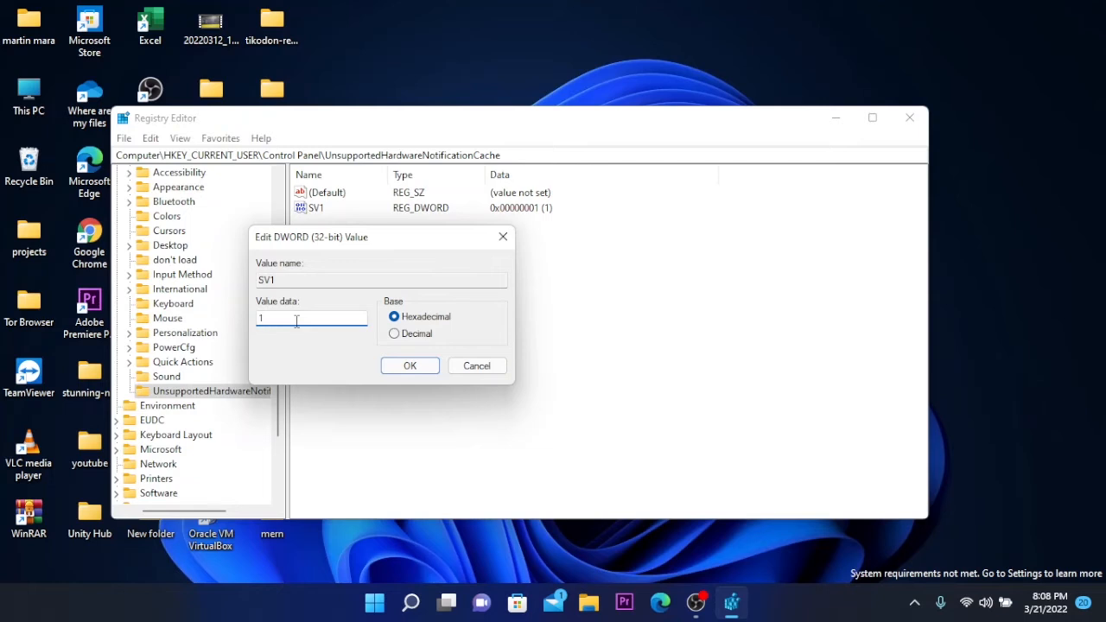
Replace SV1's value data 1 with 0 and confirm the change
{"action": "key", "text": "Backspace"}
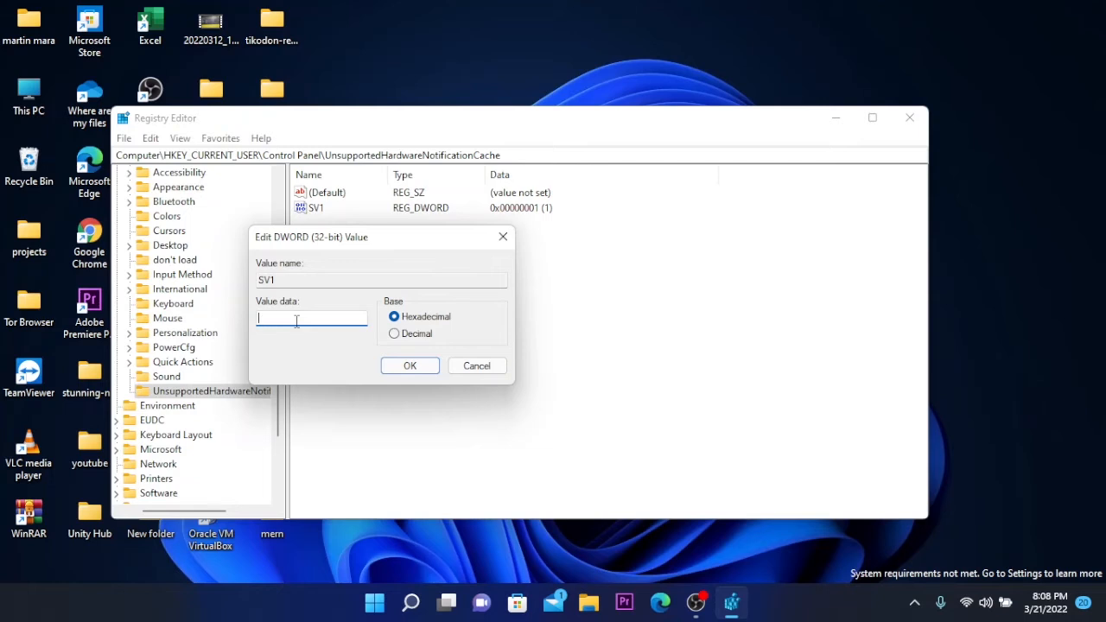
{"action": "type", "text": "0"}
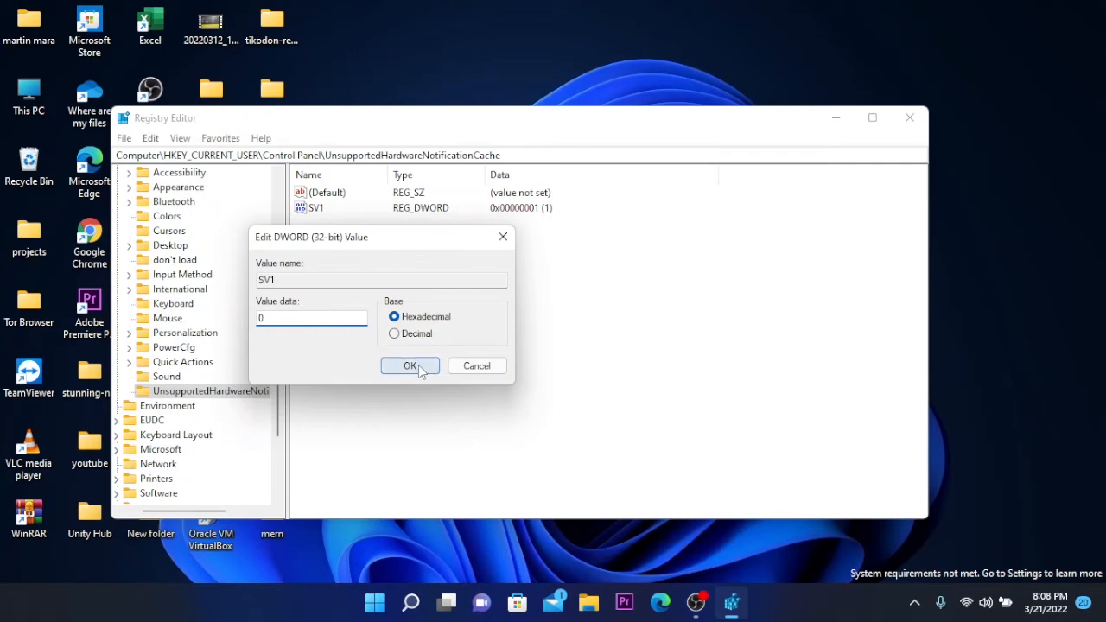
{"action": "left_click", "coordinate": [409, 366]}
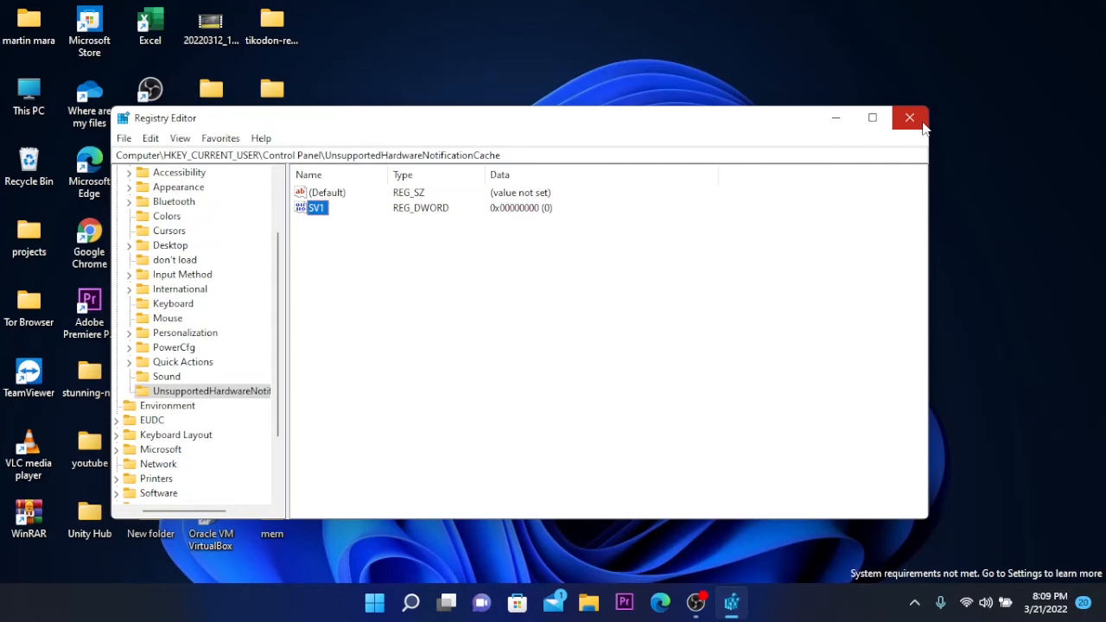
Close Registry Editor and bring up the Start menu to reach the power options
{"action": "left_click", "coordinate": [391, 602]}
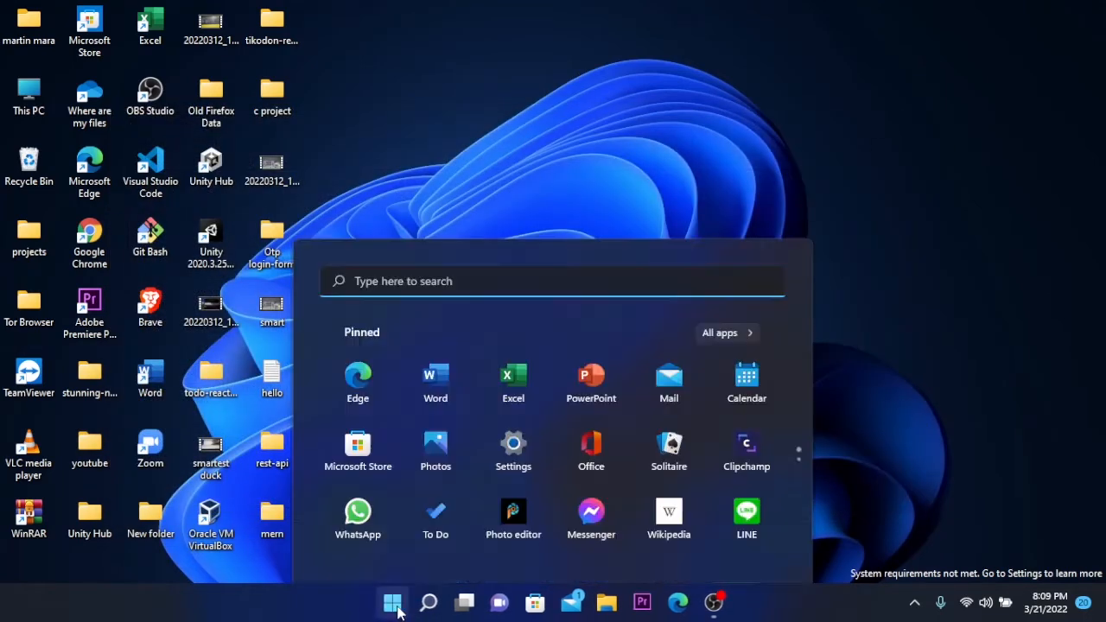
{"action": "left_click", "coordinate": [754, 546]}
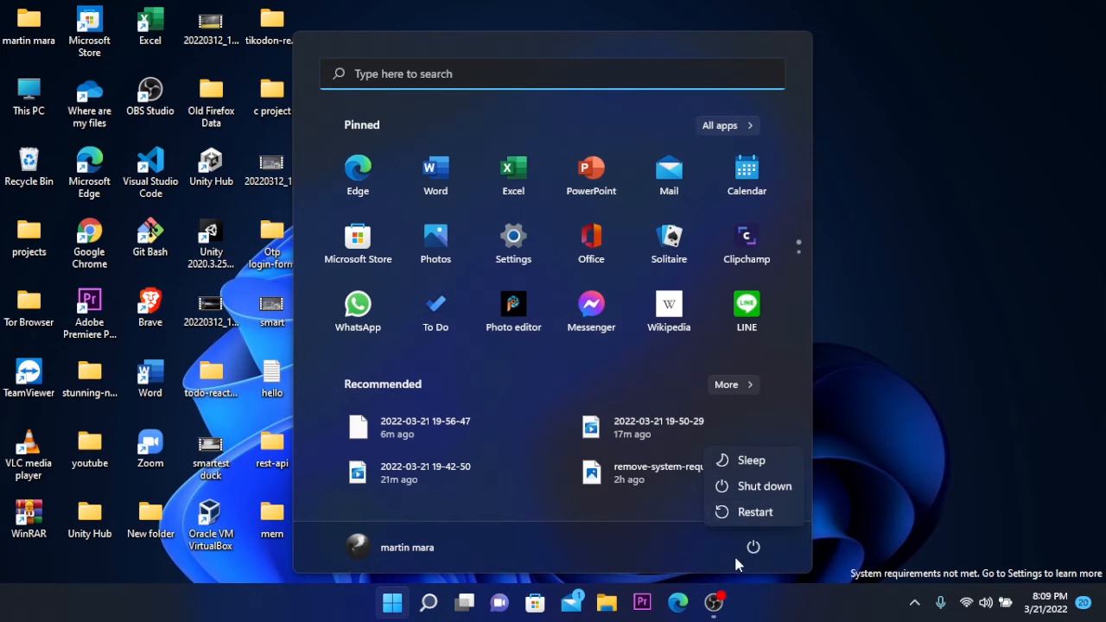
{"action": "mouse_move", "coordinate": [690, 557]}
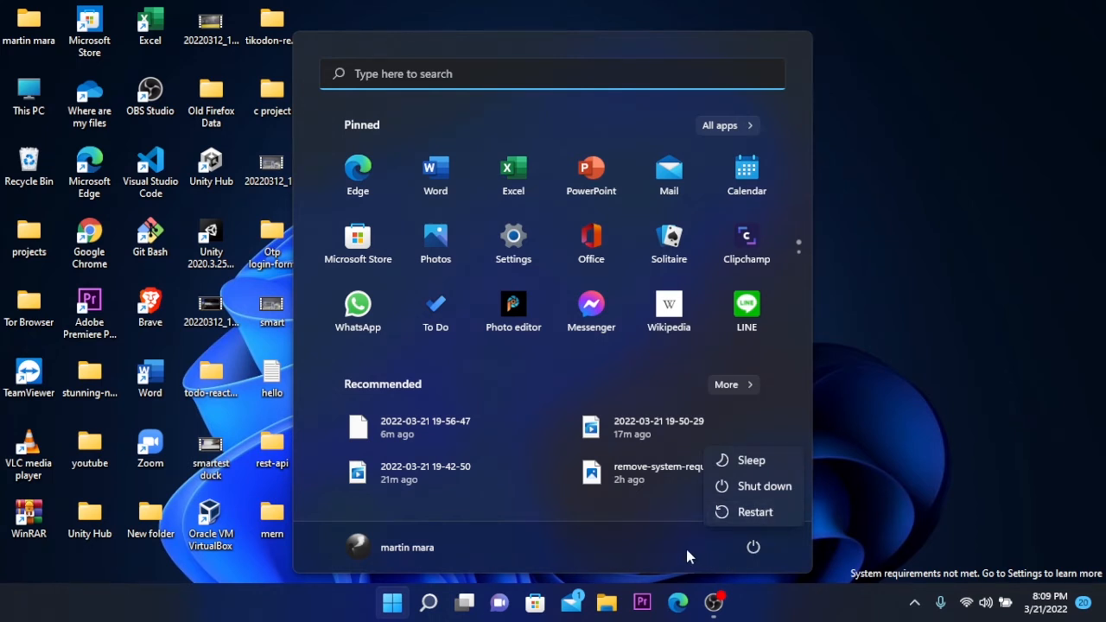
{"action": "mouse_move", "coordinate": [931, 566]}
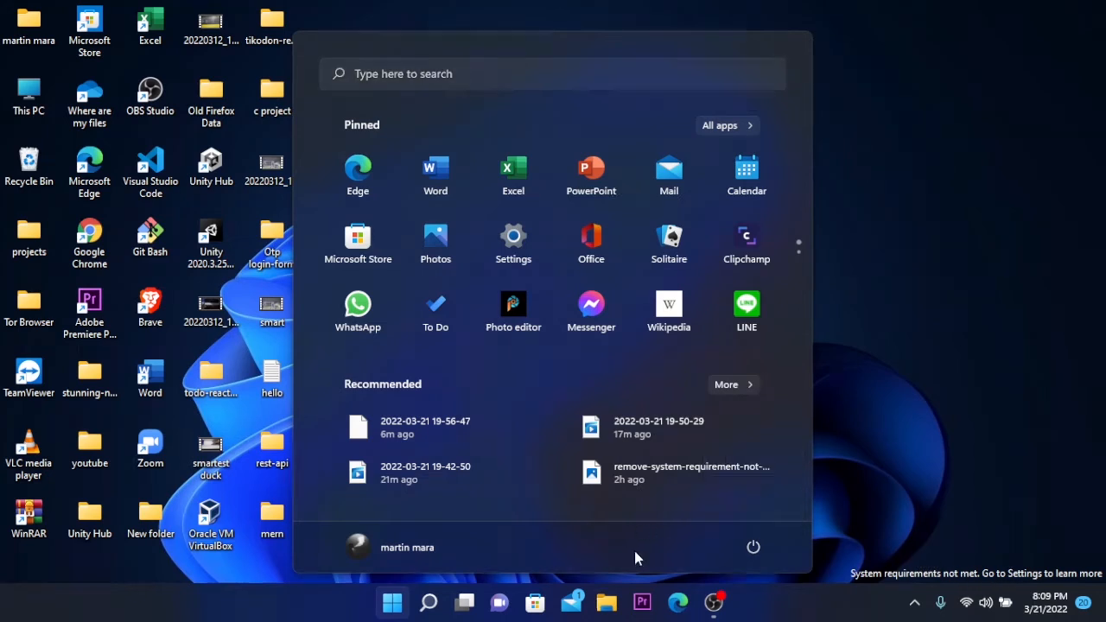
{"action": "mouse_move", "coordinate": [676, 569]}
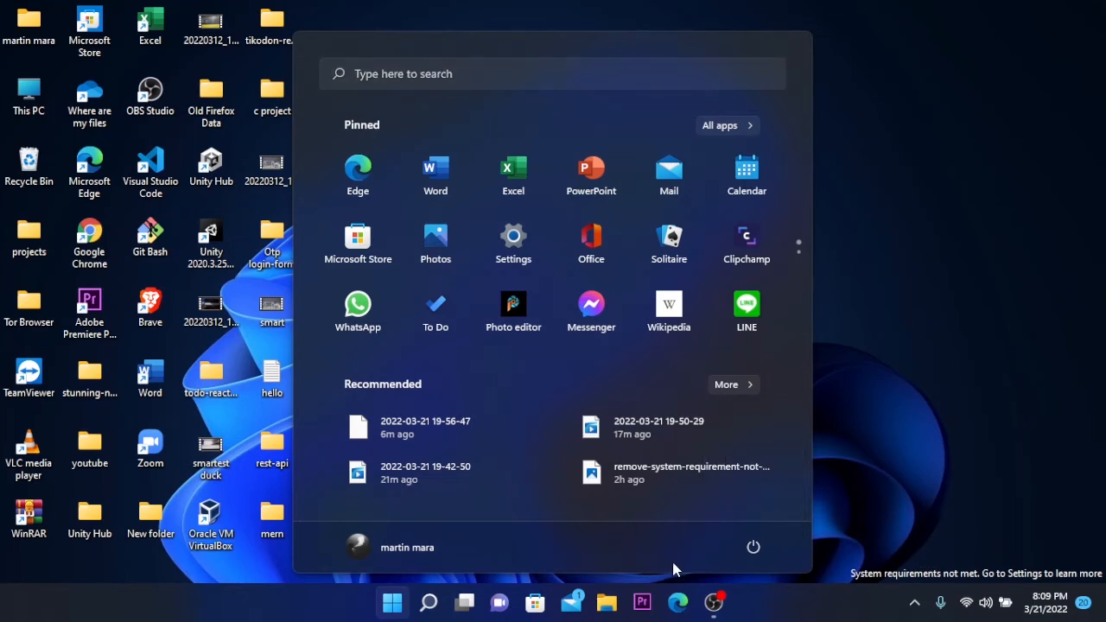
{"action": "mouse_move", "coordinate": [885, 494]}
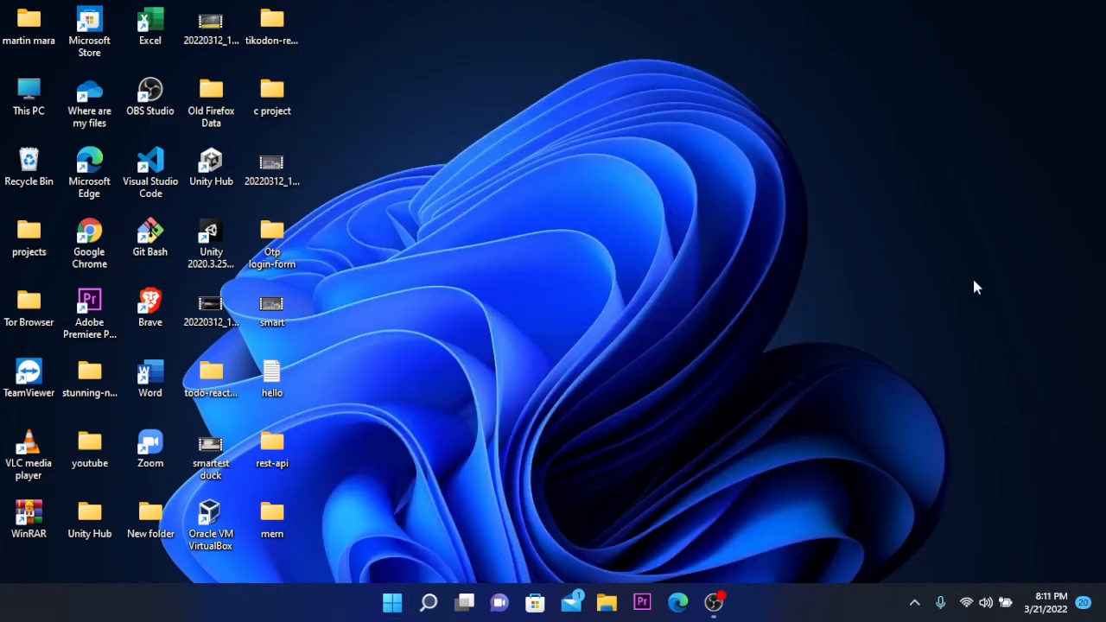
{"action": "mouse_move", "coordinate": [515, 66]}
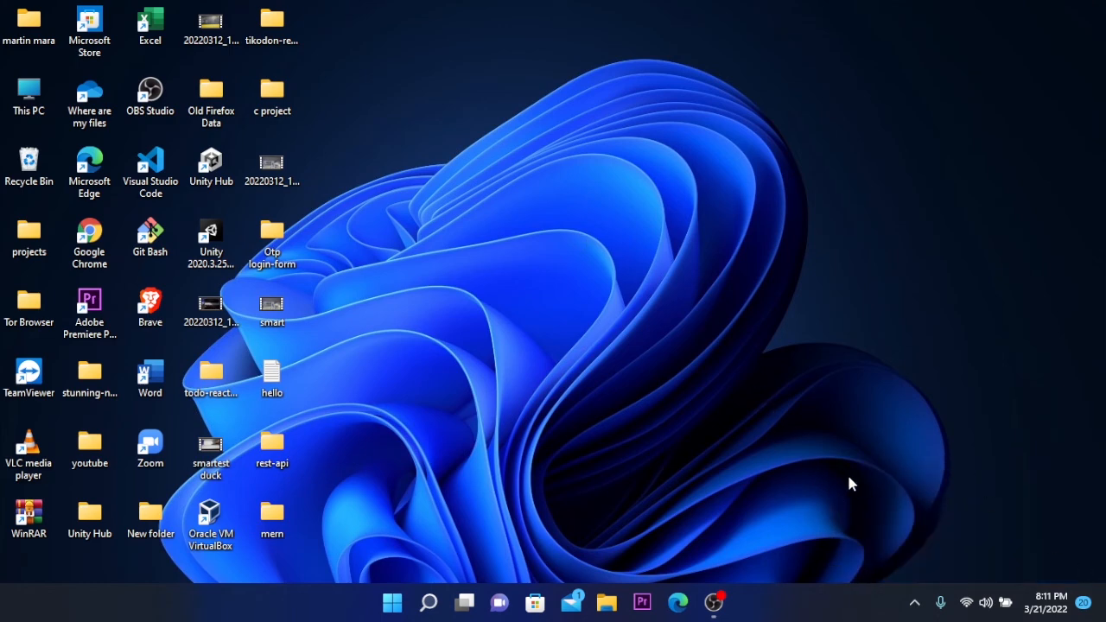
{"action": "left_click_drag", "start_coordinate": [850, 483], "coordinate": [1096, 584]}
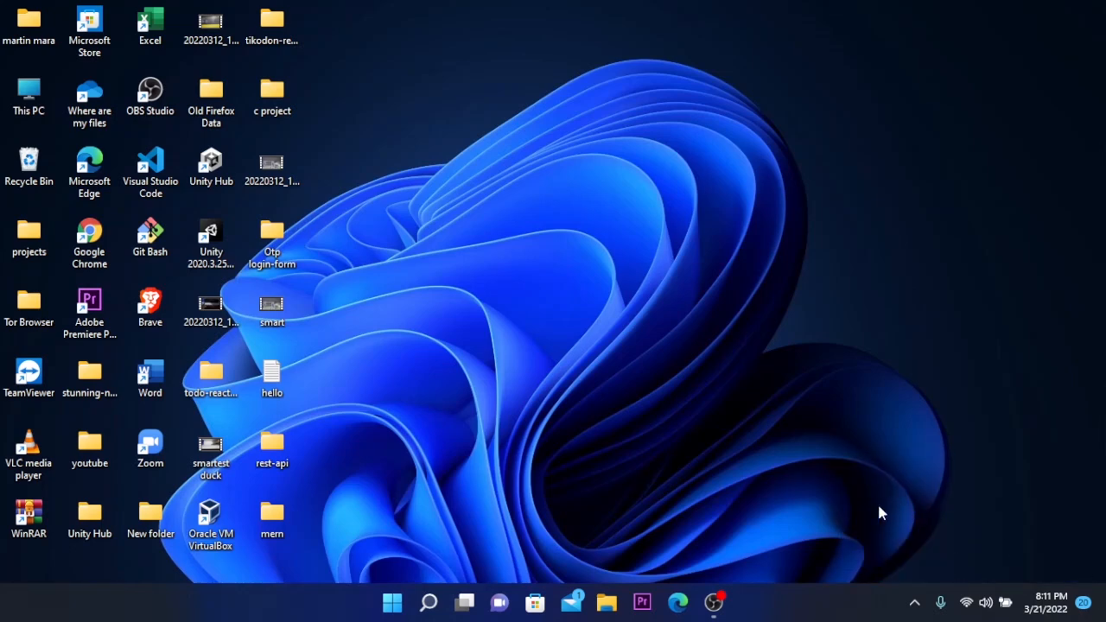
{"action": "mouse_move", "coordinate": [861, 508]}
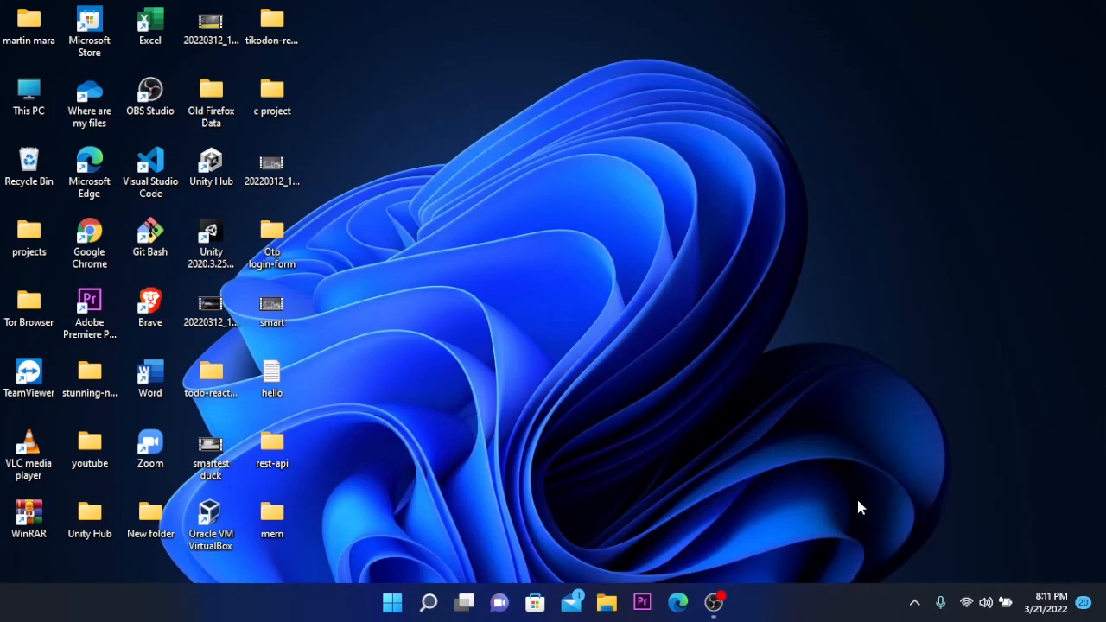
{"action": "mouse_move", "coordinate": [781, 520]}
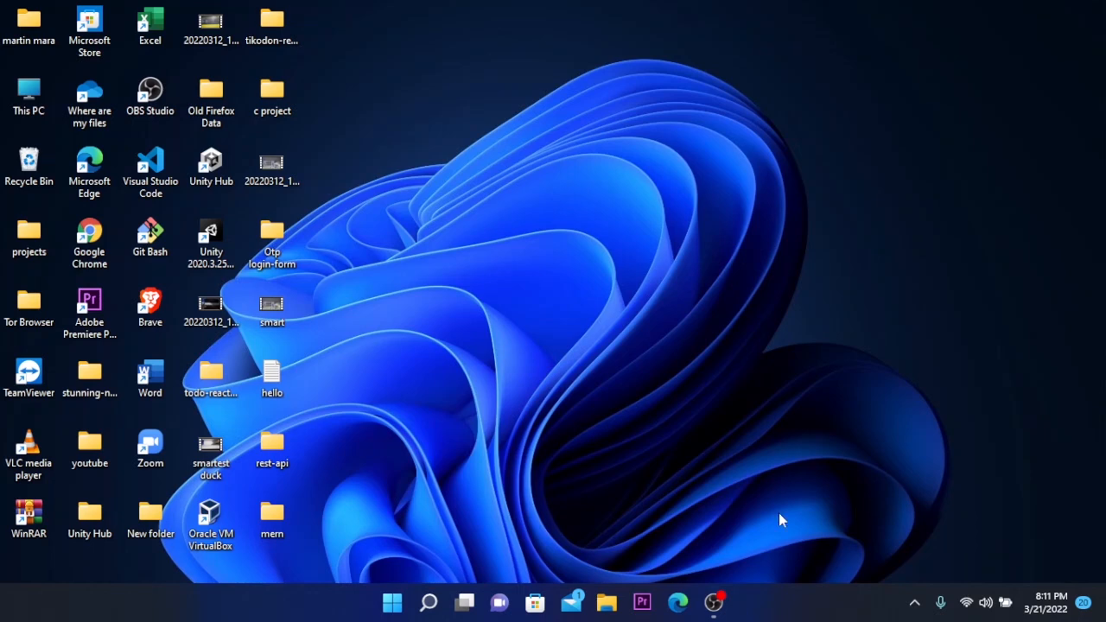